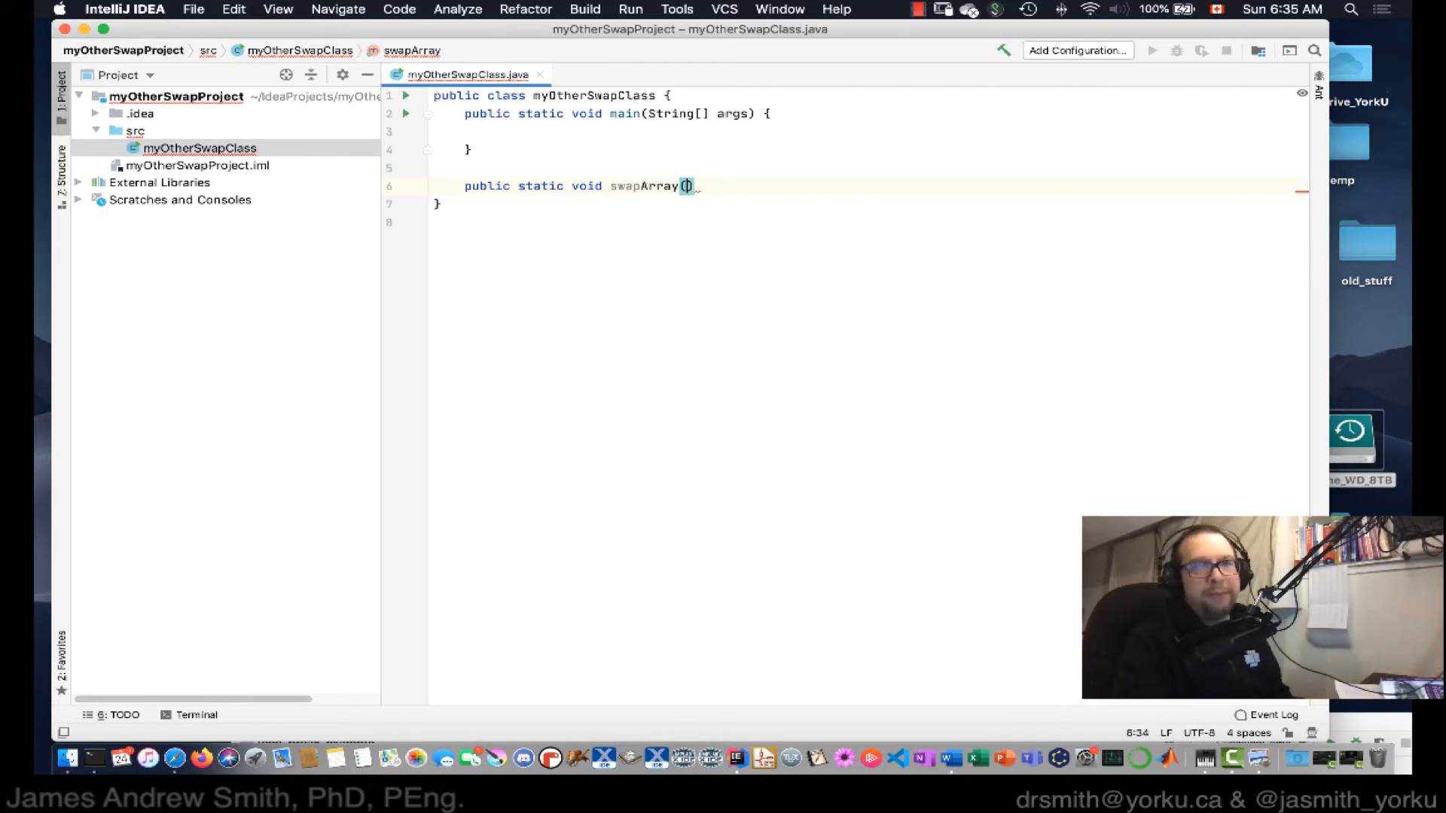
# Write swapArray(int[] theArray, int i, int j) exchanging the two elements through tempValue.
pyautogui.write('int[]')
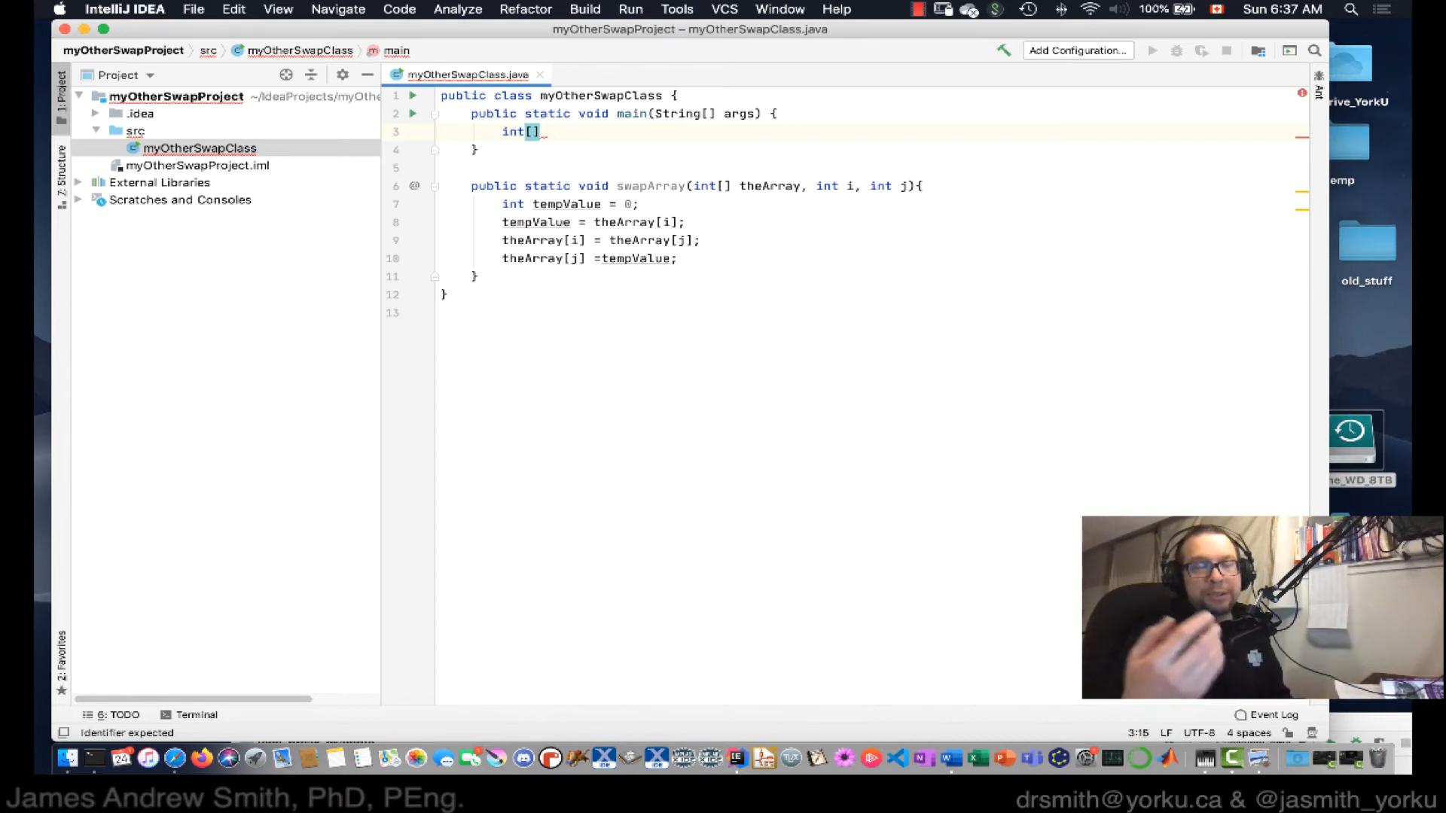
# Declare int[] myGreatArray = {10, 20, 30, 40, 50}; in main.
pyautogui.write('myGreatArray = {10, 20, 30, 40, 50};')
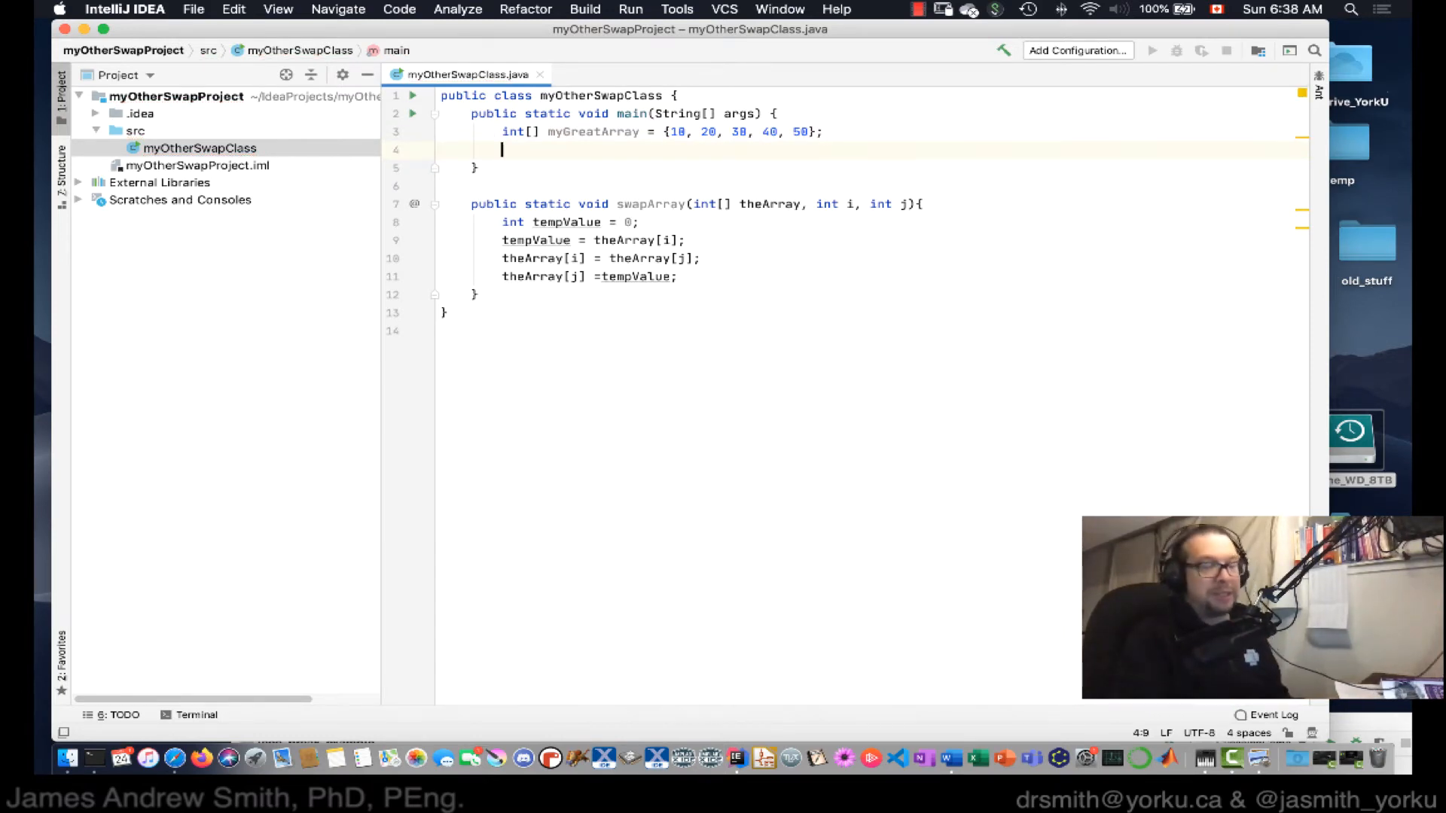
# Call swapArray(myGreatArray, 0, 1) in main and run the program to see the output.
pyautogui.write('swapArray(myGreatArray);')
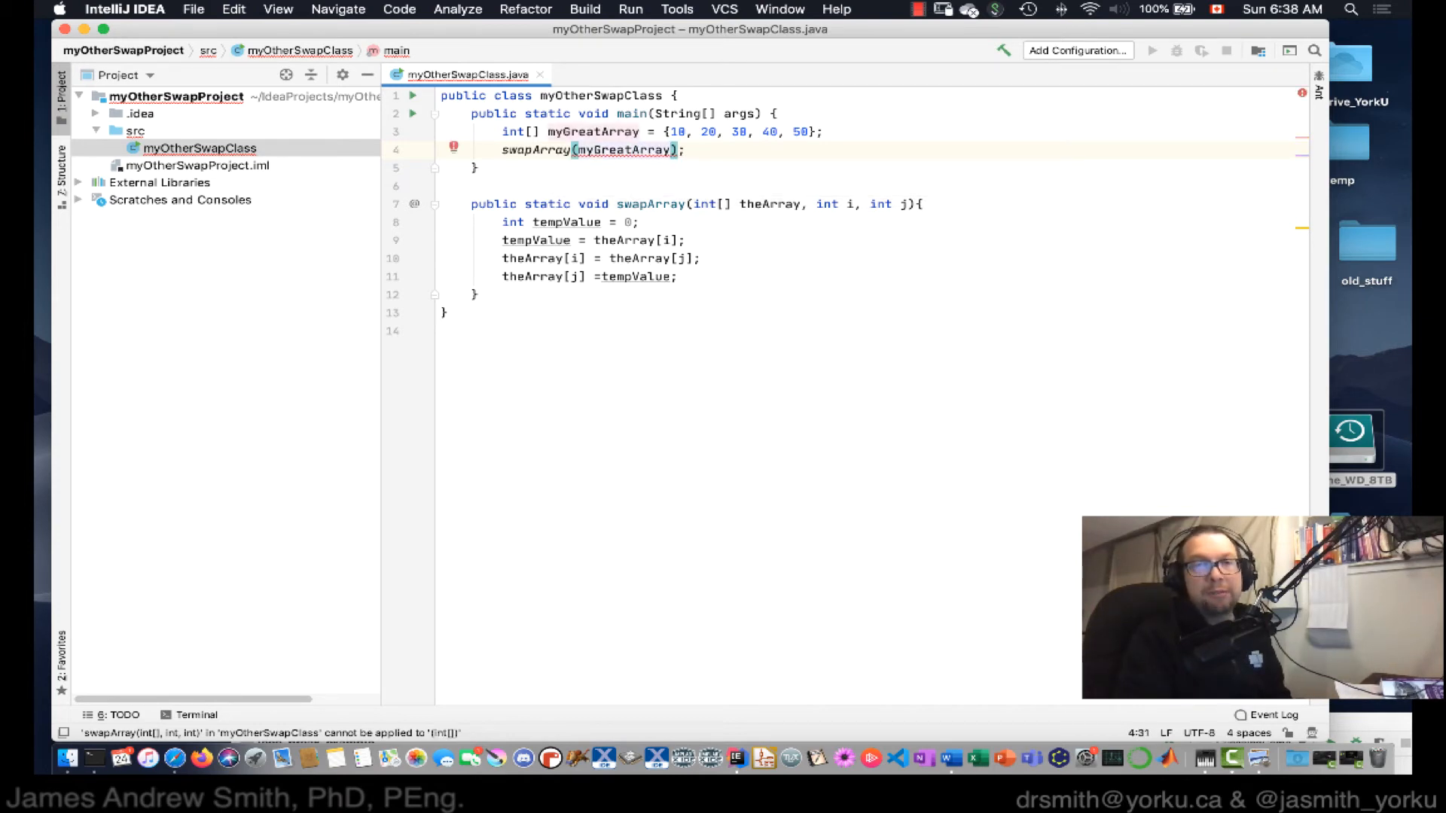
pyautogui.click(1152, 50)
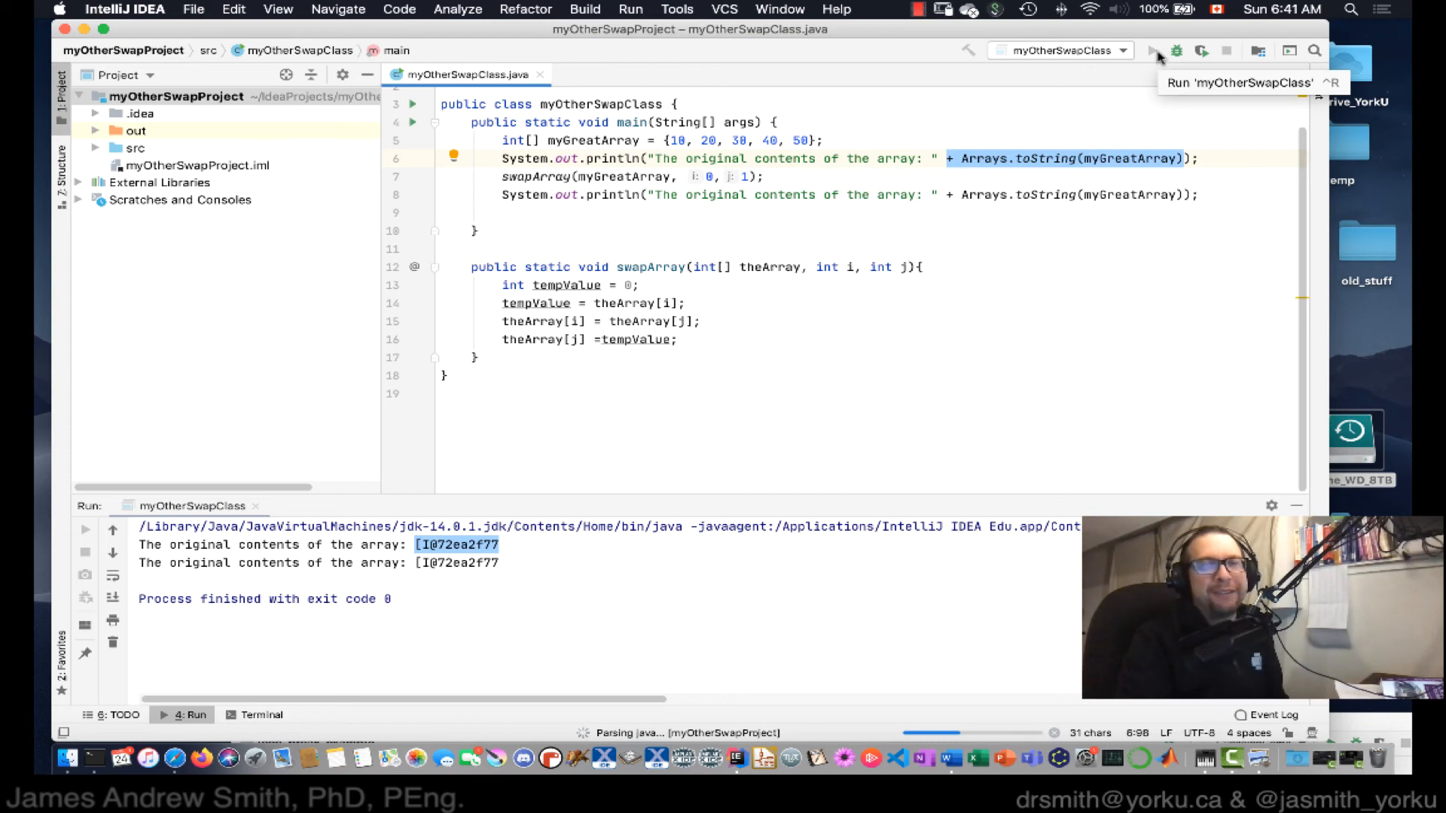